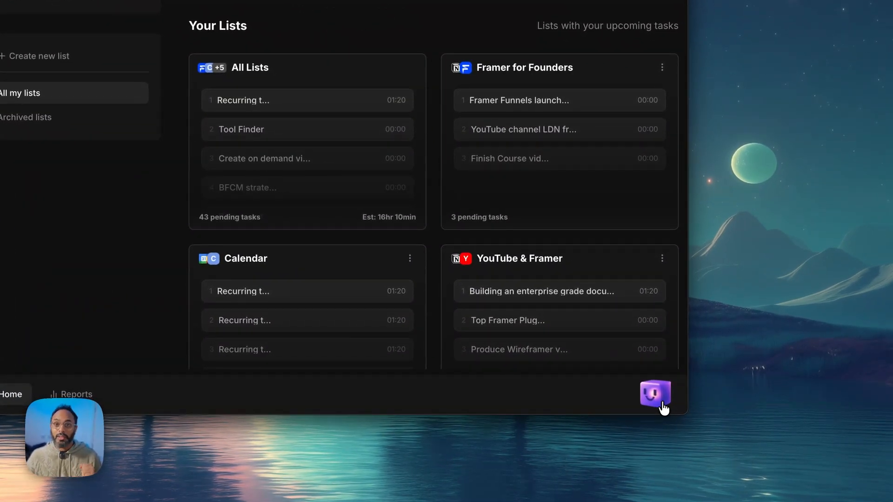
Open the Blitzy AI assistant chat from the cube at the bottom right
left_click(655, 393)
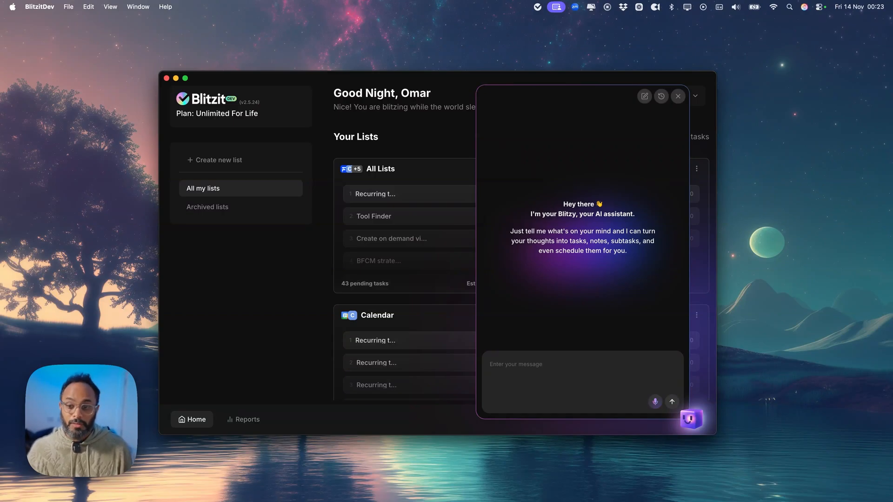
mouse_move(623, 402)
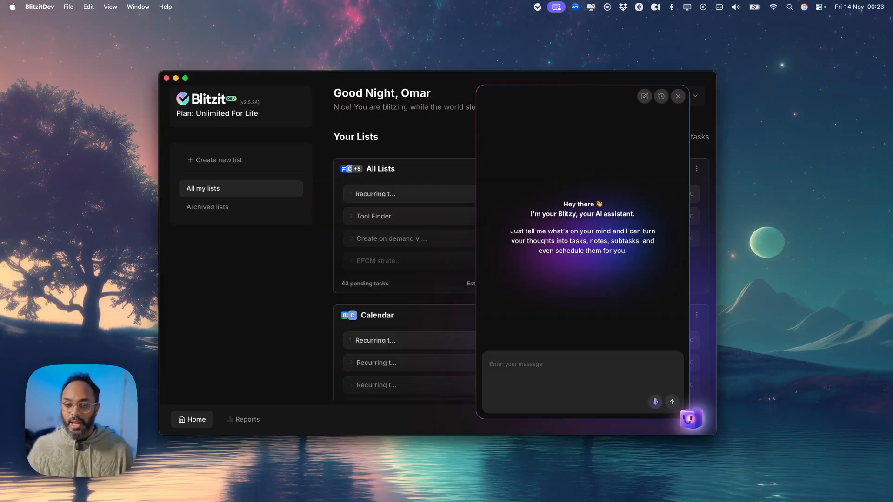
Dictate the morning routine request by voice and send it to the assistant
left_click(655, 402)
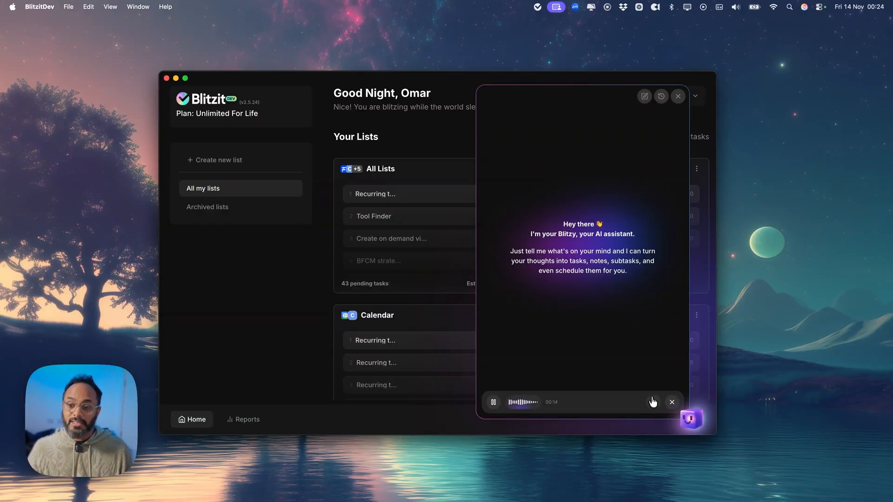
left_click(652, 401)
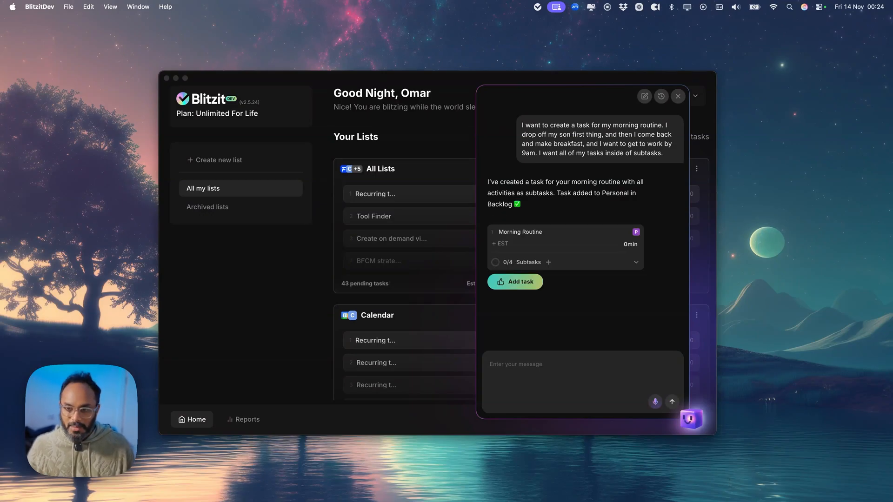
mouse_move(507, 243)
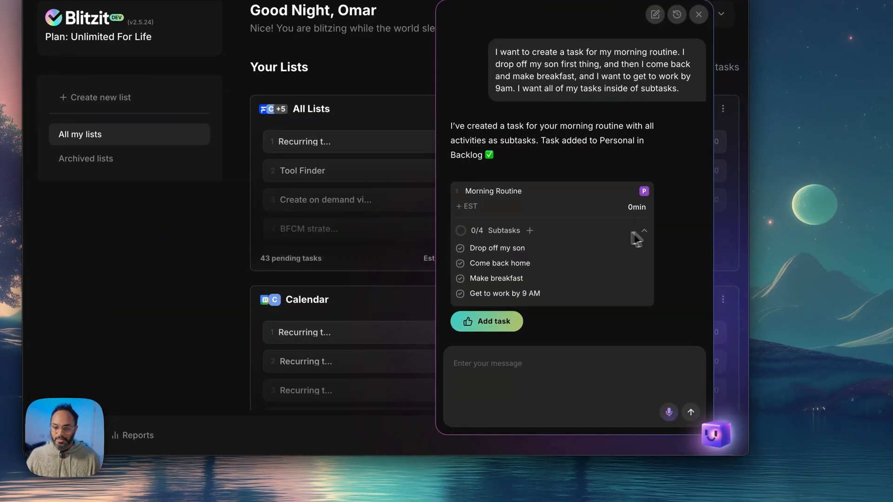
mouse_move(476, 270)
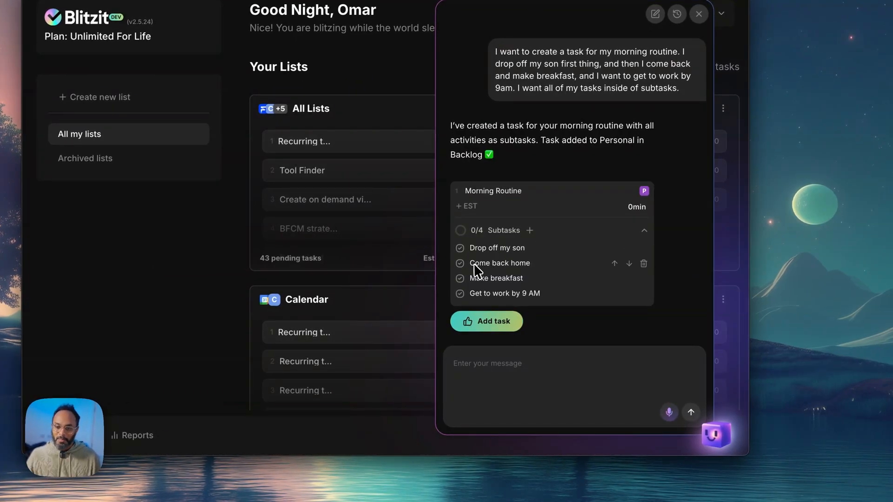
mouse_move(552, 297)
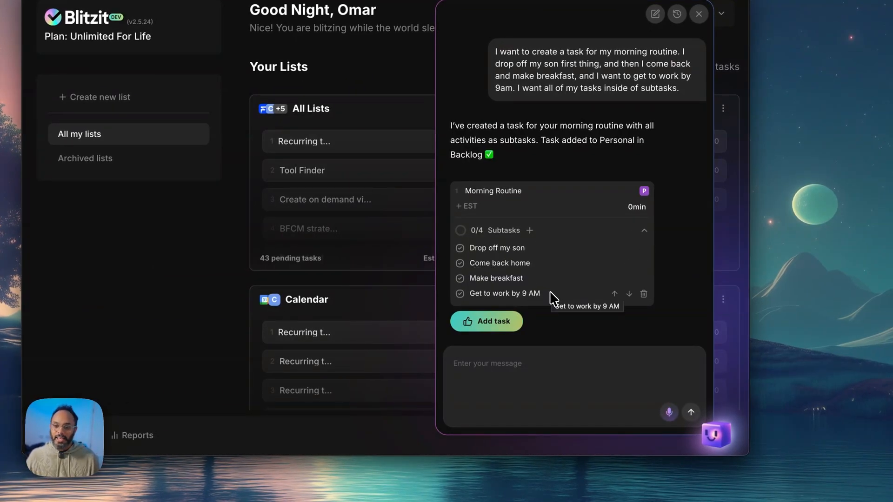
mouse_move(508, 394)
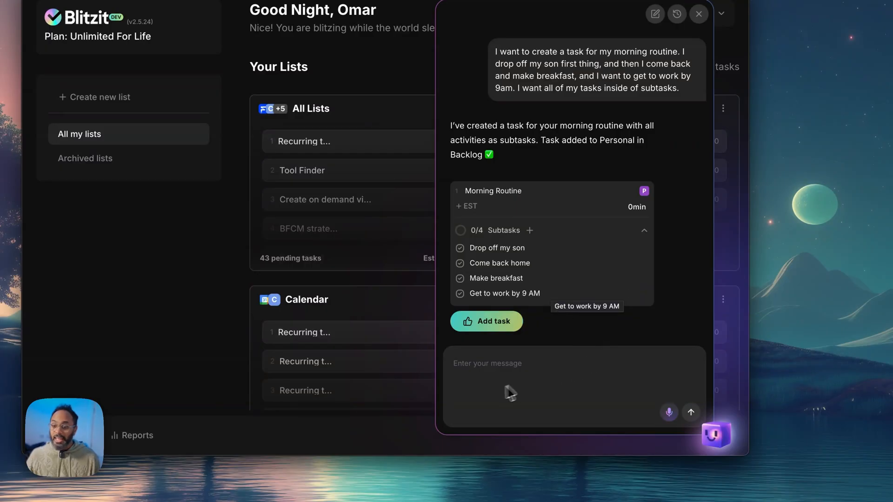
mouse_move(508, 403)
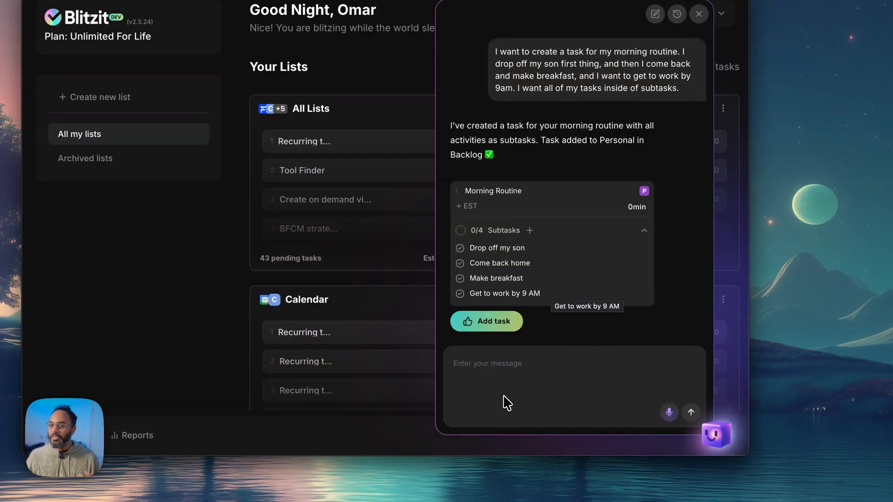
mouse_move(474, 212)
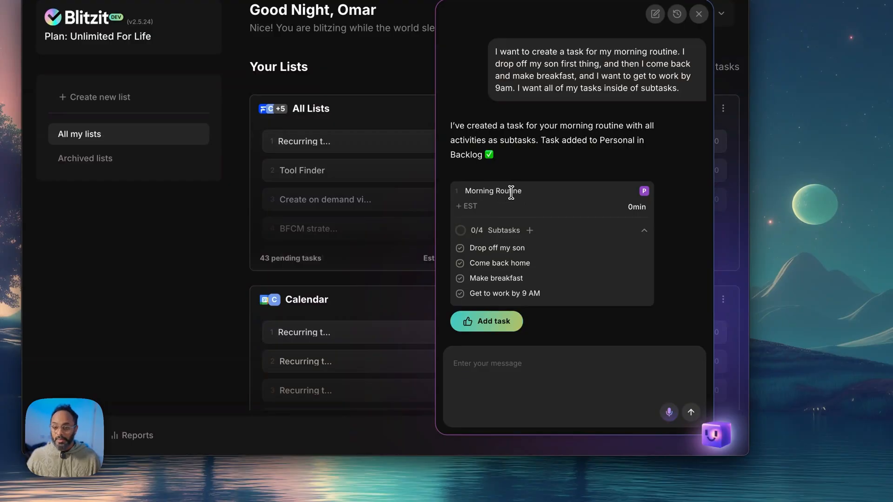
mouse_move(467, 206)
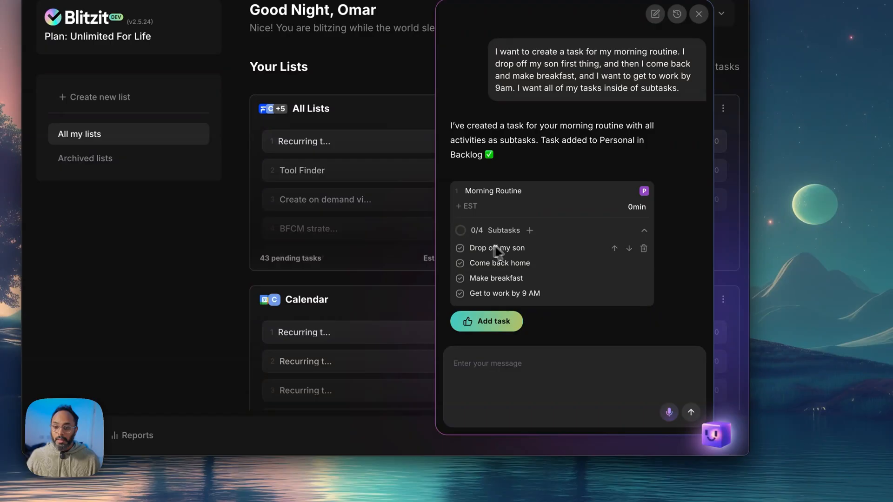
mouse_move(560, 282)
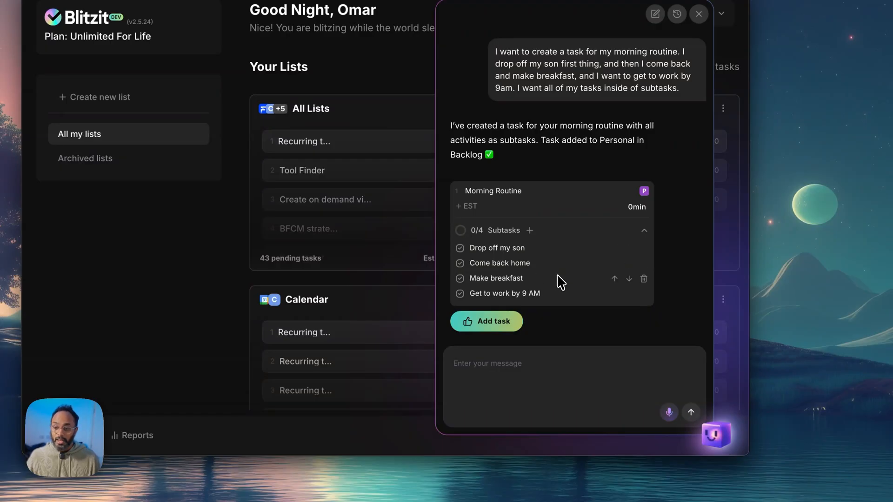
mouse_move(643, 191)
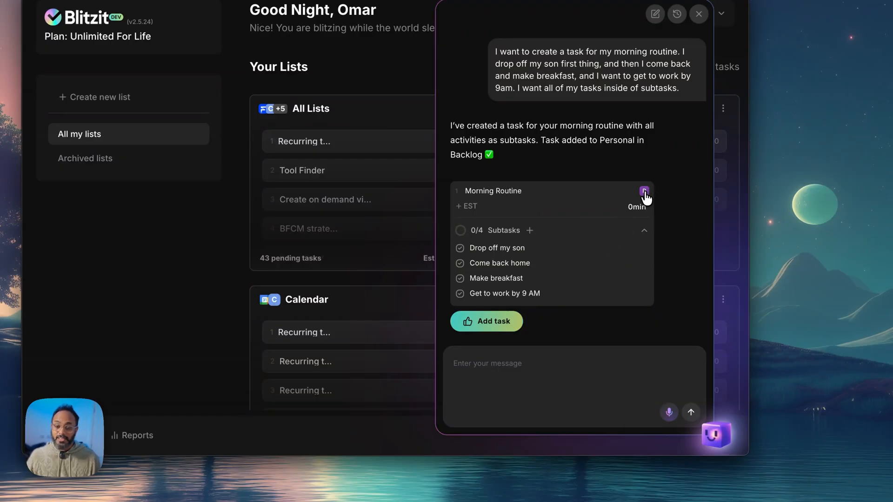
Expand Morning Routine's subtasks: Drop off my son, Come back home, Make breakfast, Get to work by 9 AM
left_click(644, 191)
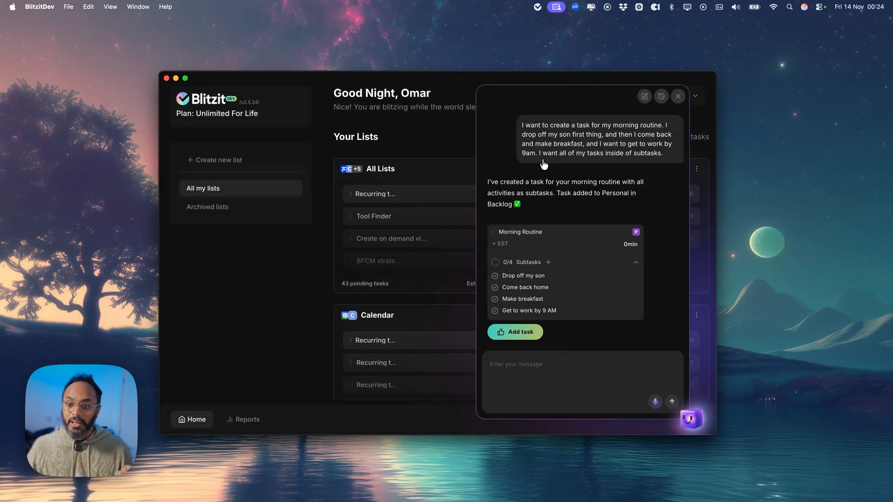
mouse_move(585, 318)
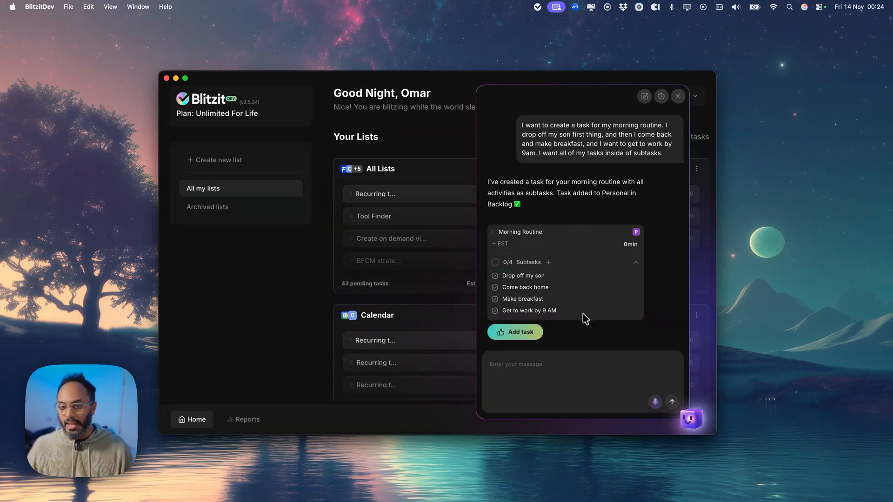
Add the Morning Routine task, close the assistant chat, and open the Personal list
left_click(514, 331)
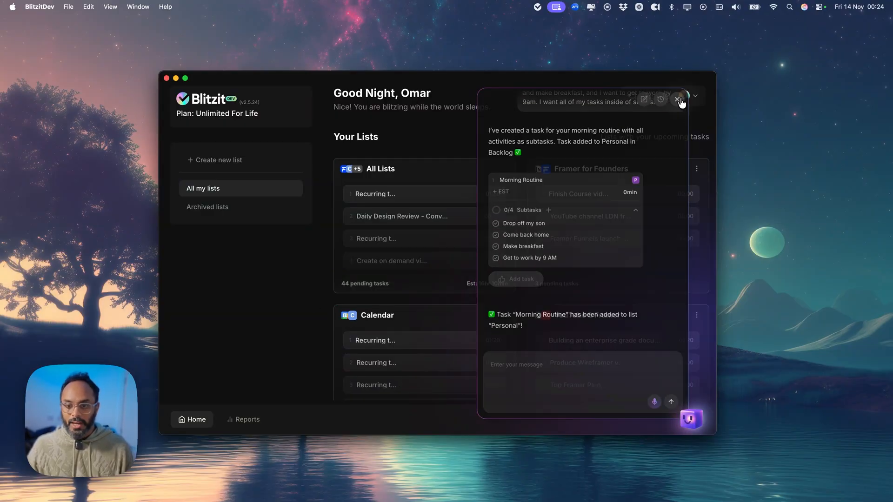
left_click(678, 99)
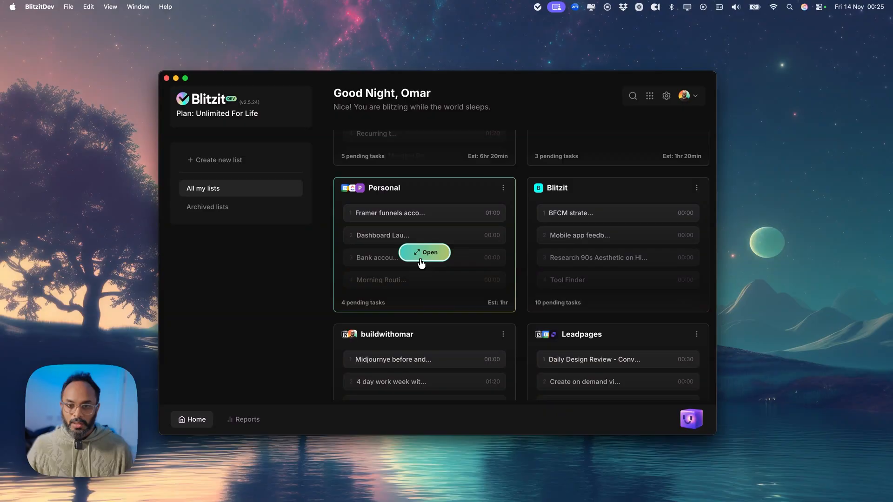
left_click(424, 252)
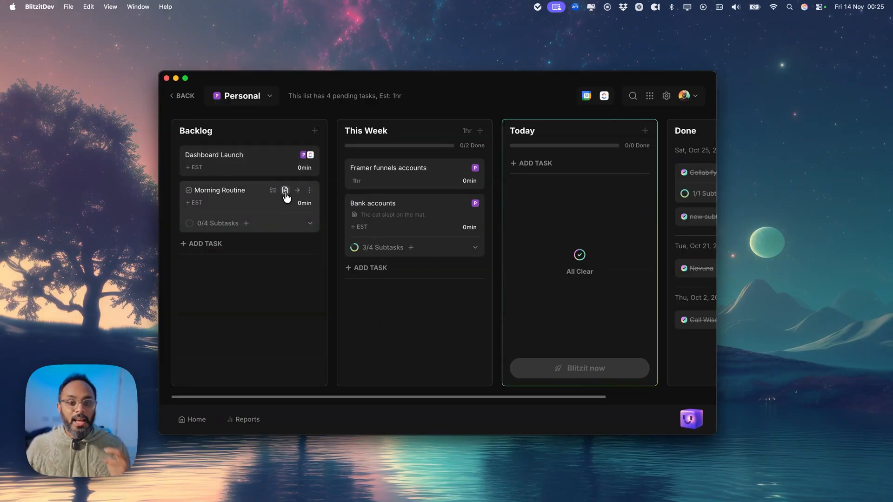
Open a notes editor on the Morning Routine task card
left_click(285, 190)
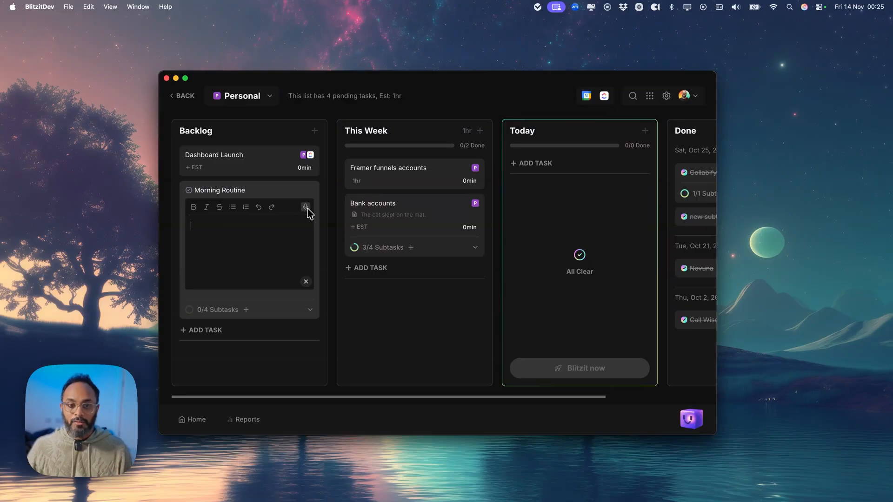
mouse_move(306, 207)
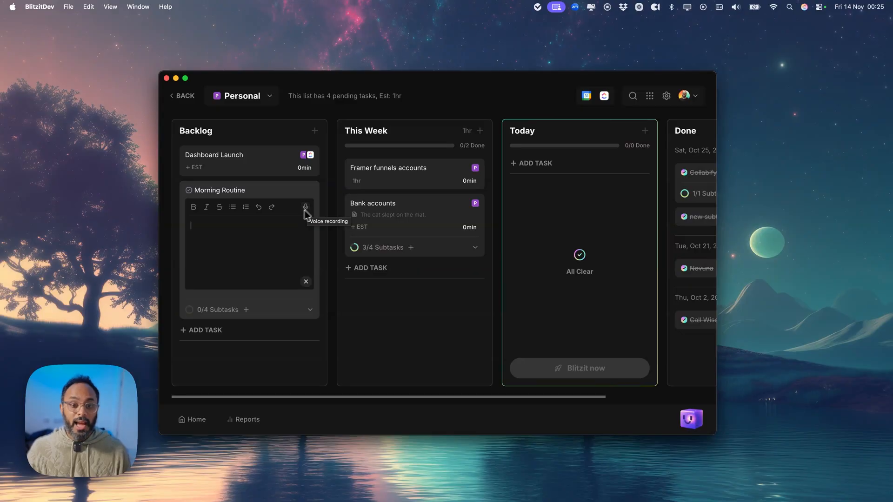
mouse_move(253, 262)
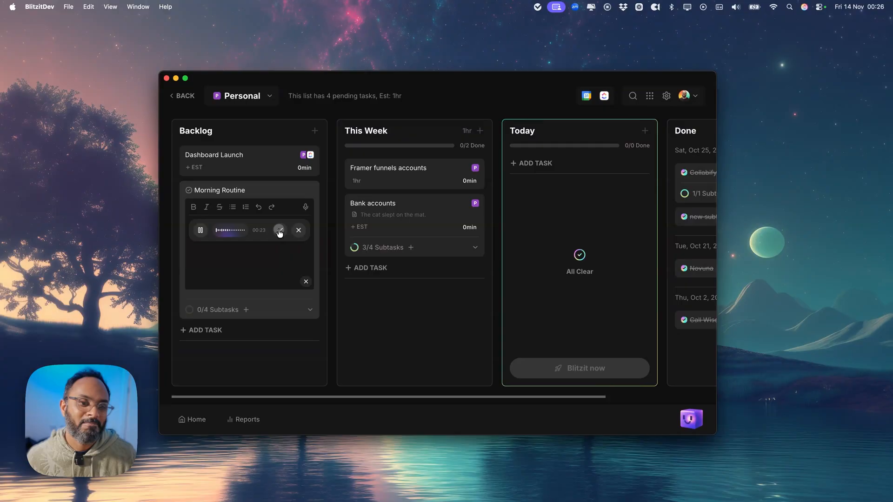
Transcribe the spoken note about exercising and the morning routine, then close the chat
left_click(280, 230)
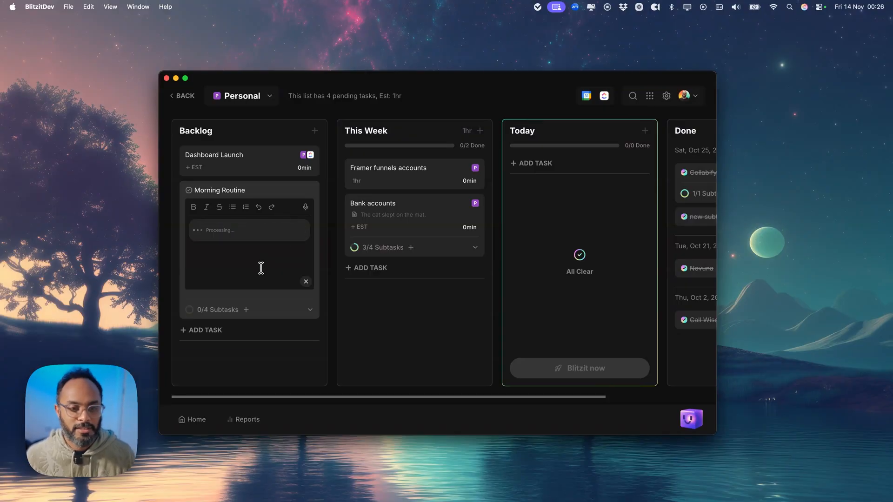
type("notes about my morning routine. I would love to exercise and make sure that I keep an optimum time for that, 15 minutes. I'm just kind of making this up as I go, by the way. And I also want to make sure that I meditate and fit in this every Wednesday.")
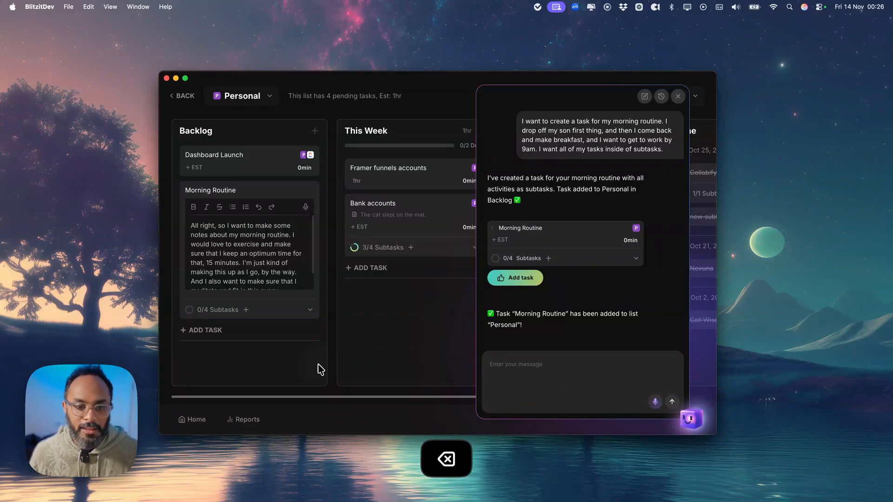
left_click(678, 96)
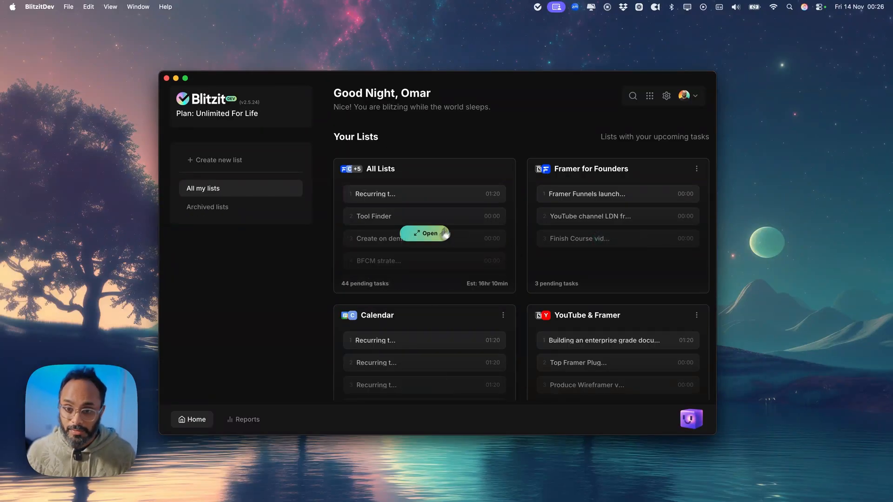
Open Reports and scroll the sessions totaling 23hr 6min, 72 tasks and 22 sessions
left_click(243, 419)
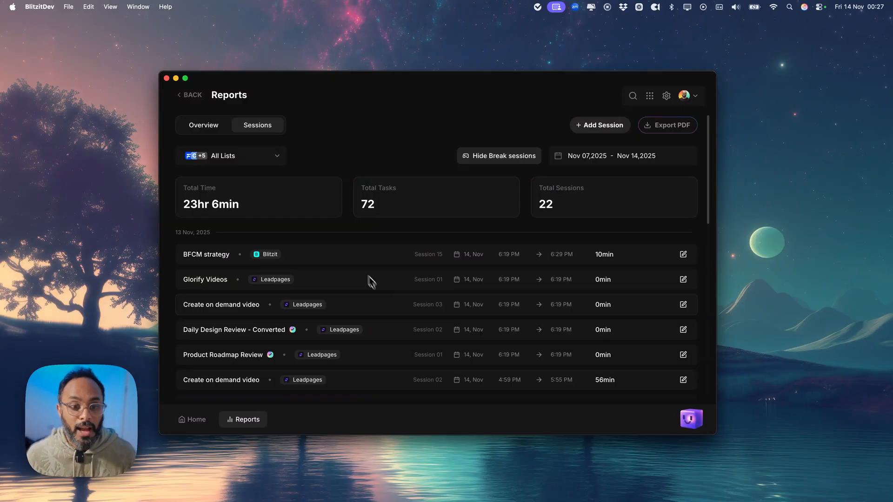
scroll("down", 3)
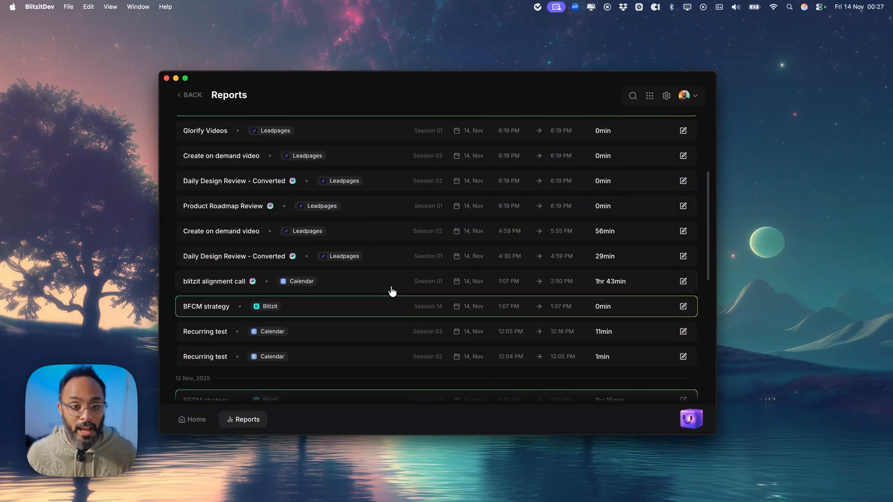
scroll("down", 3)
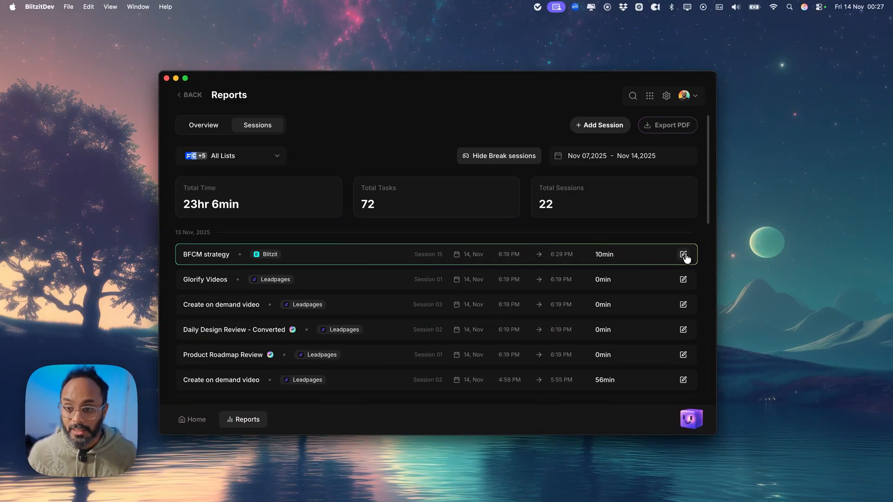
mouse_move(646, 260)
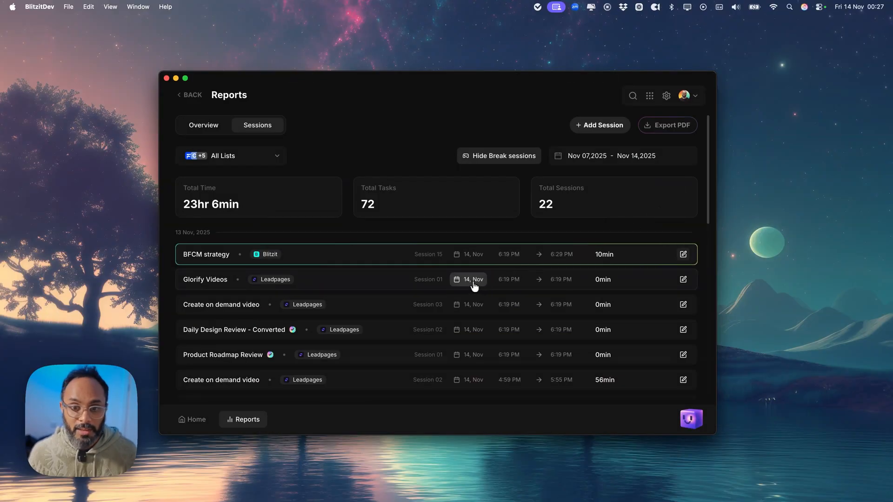
View the Glorify Videos session details (one session, 0min), then return to Overview
left_click(205, 280)
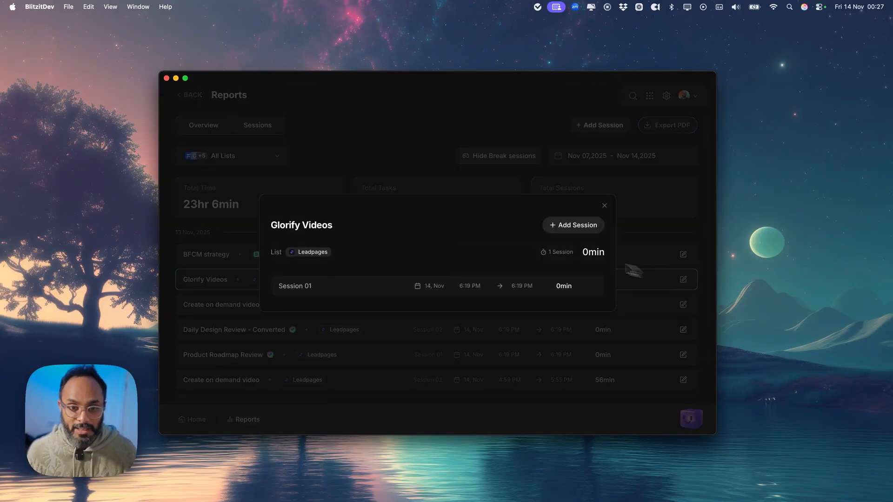
mouse_move(573, 225)
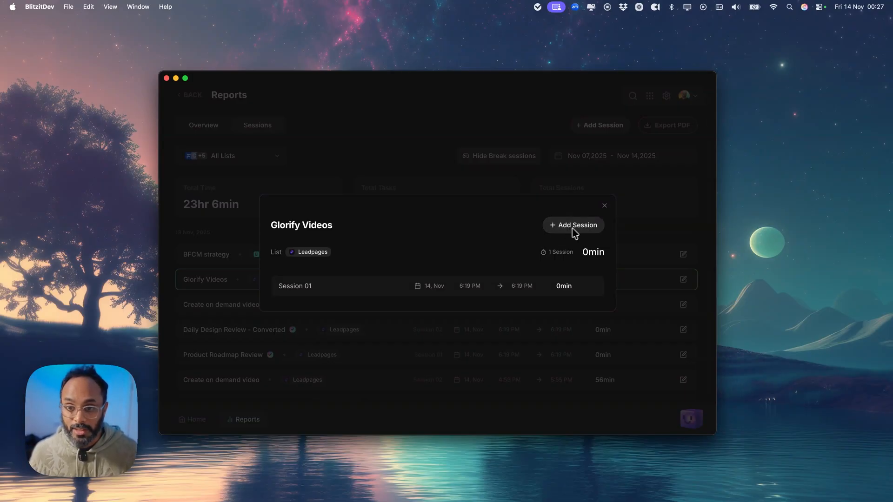
left_click(605, 206)
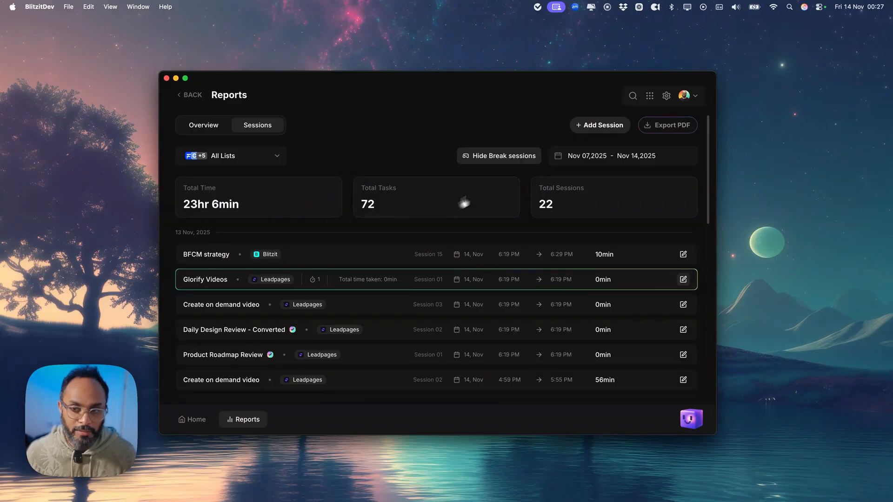
mouse_move(657, 134)
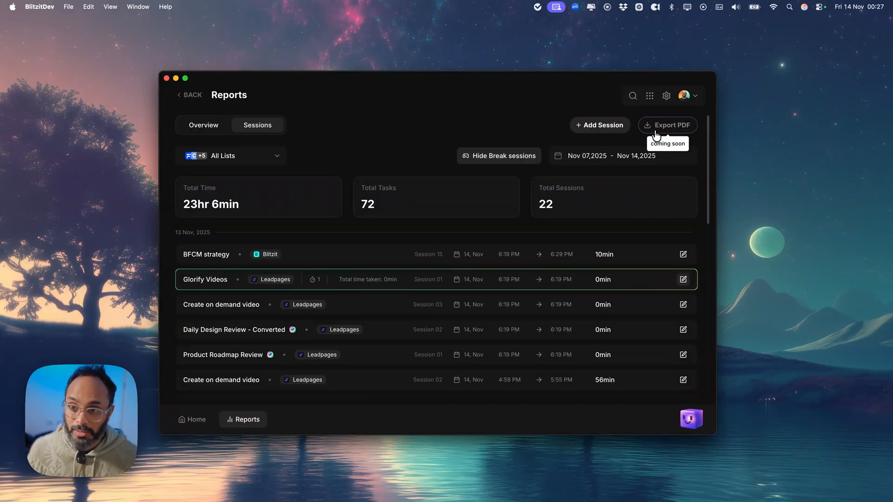
mouse_move(628, 140)
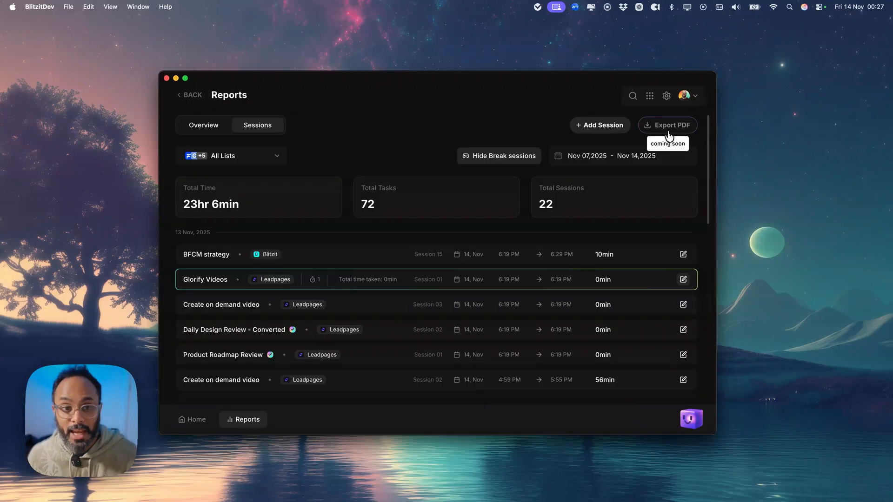
mouse_move(427, 144)
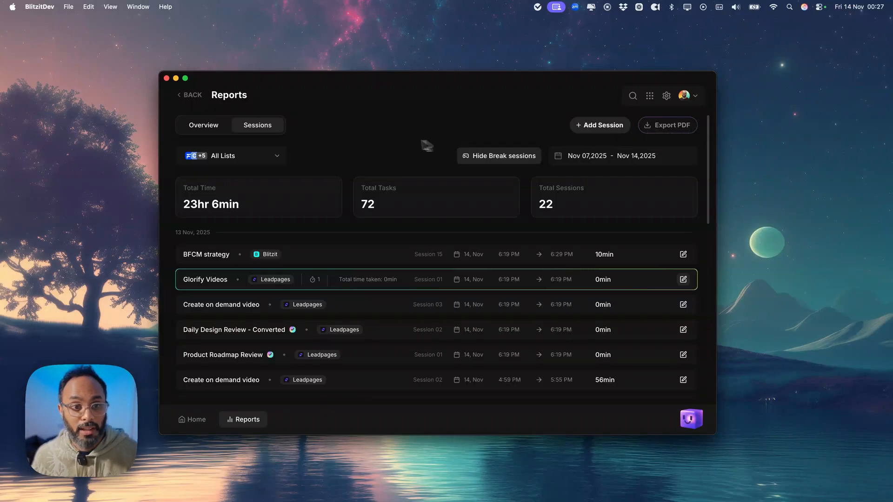
mouse_move(386, 144)
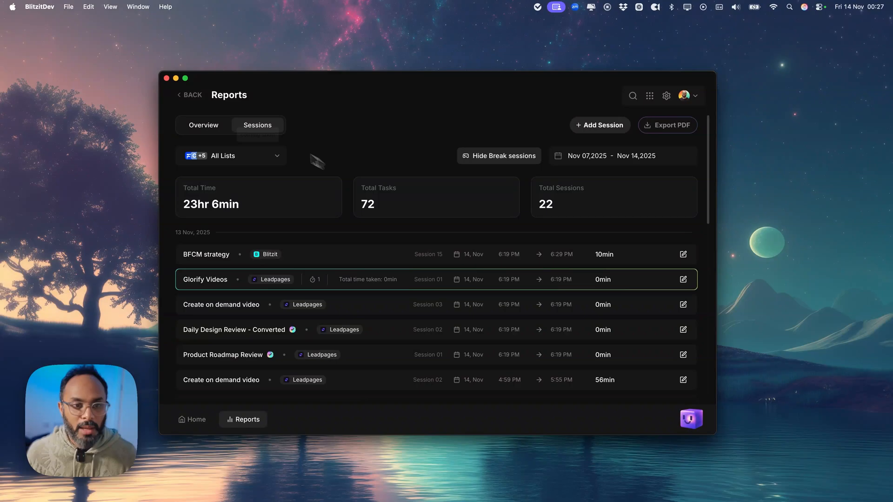
left_click(203, 125)
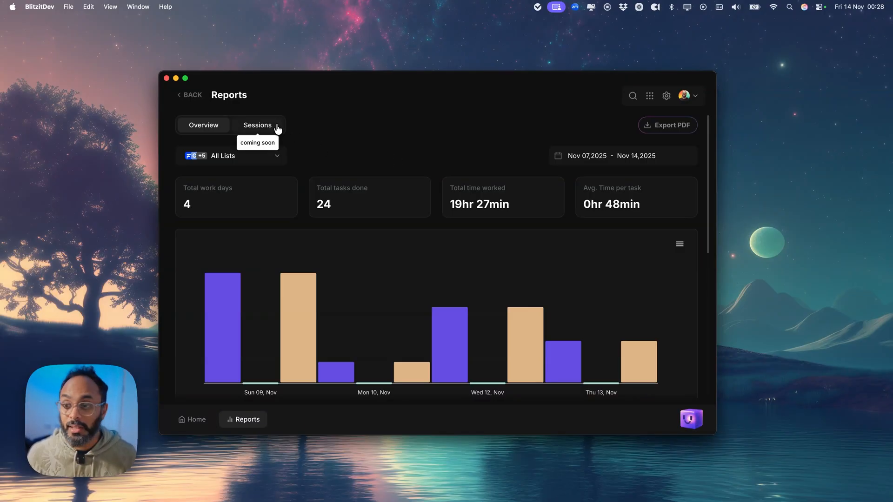
Toggle between the Sessions and Overview reports, then return to the Home lists screen
left_click(257, 125)
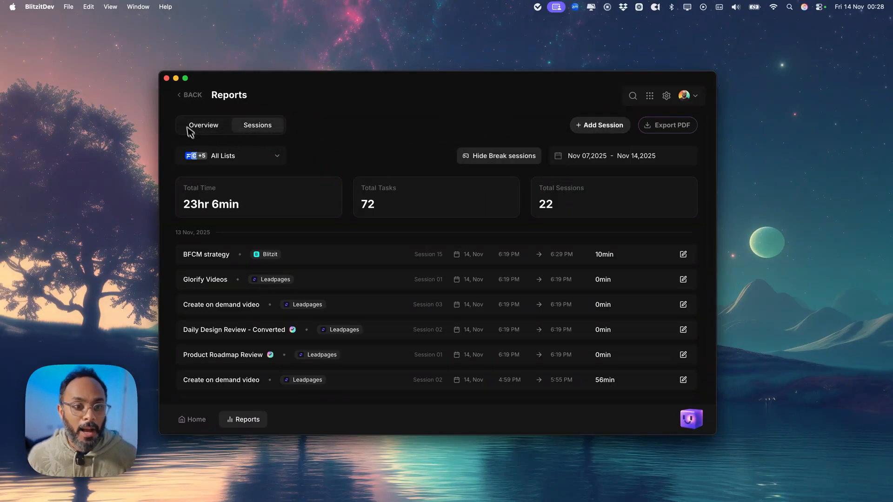
left_click(204, 125)
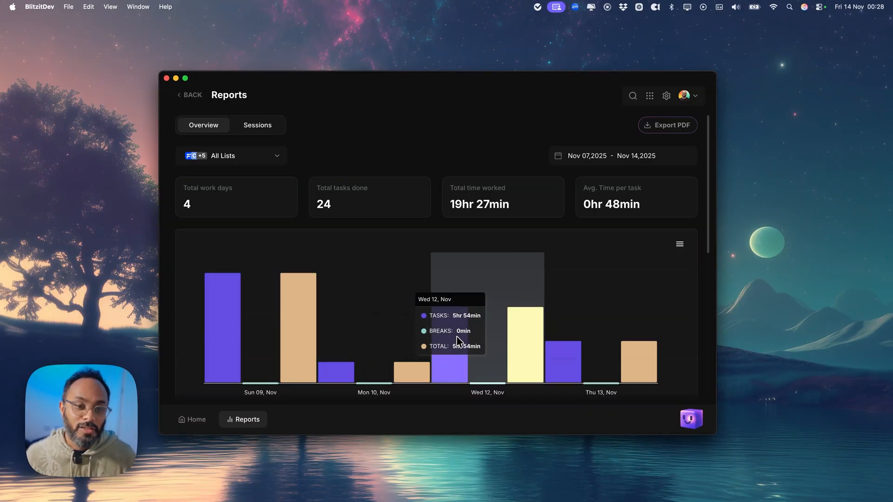
mouse_move(205, 125)
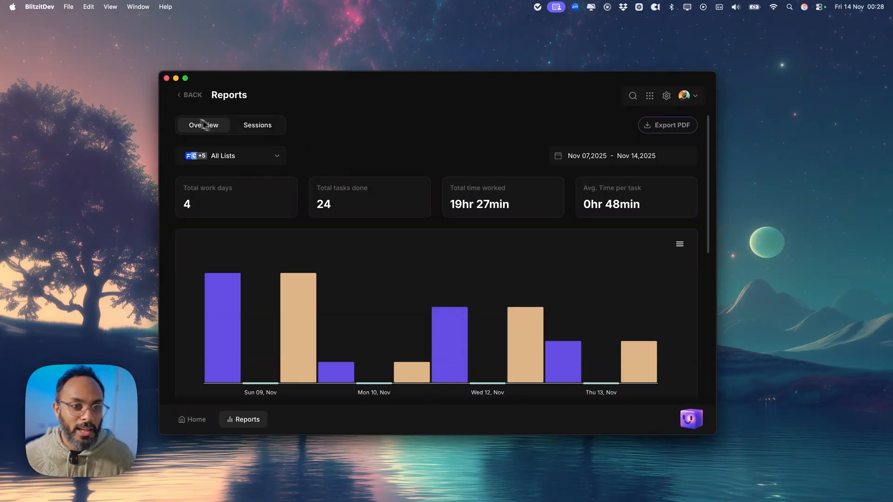
left_click(192, 419)
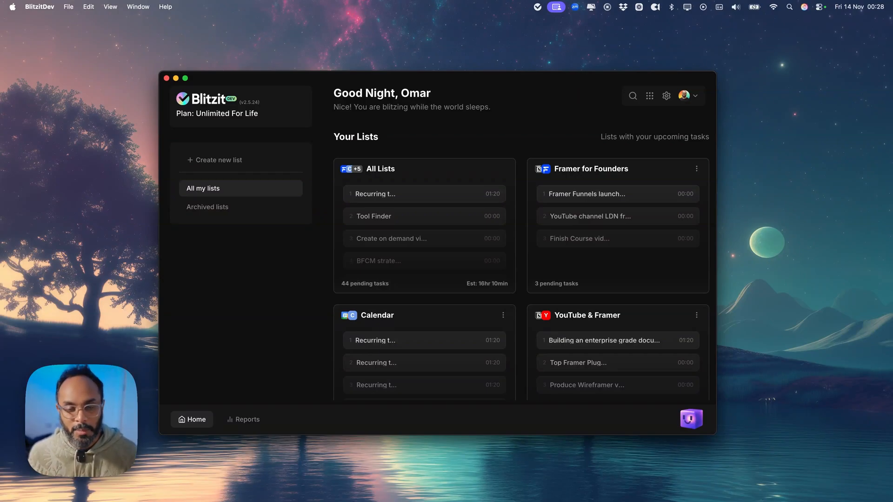
mouse_move(406, 163)
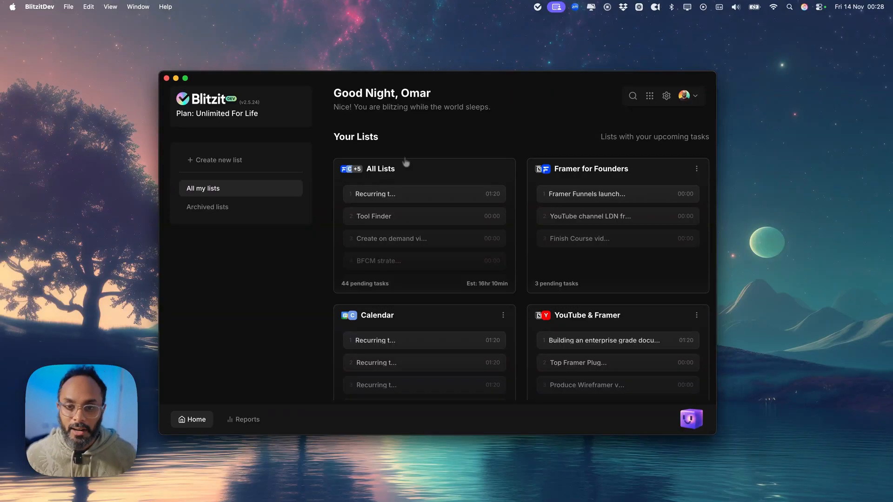
Show the app integrations panel: Google Calendar, Notion, ClickUp, Trello and Asana
left_click(649, 96)
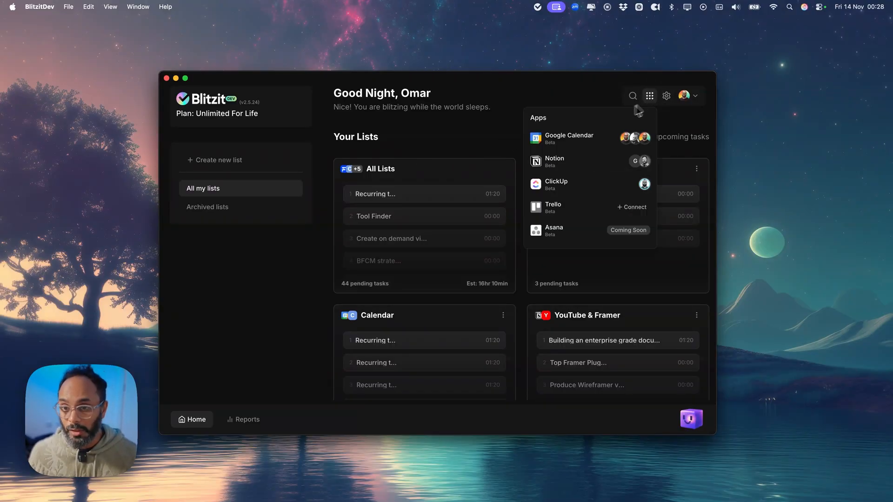